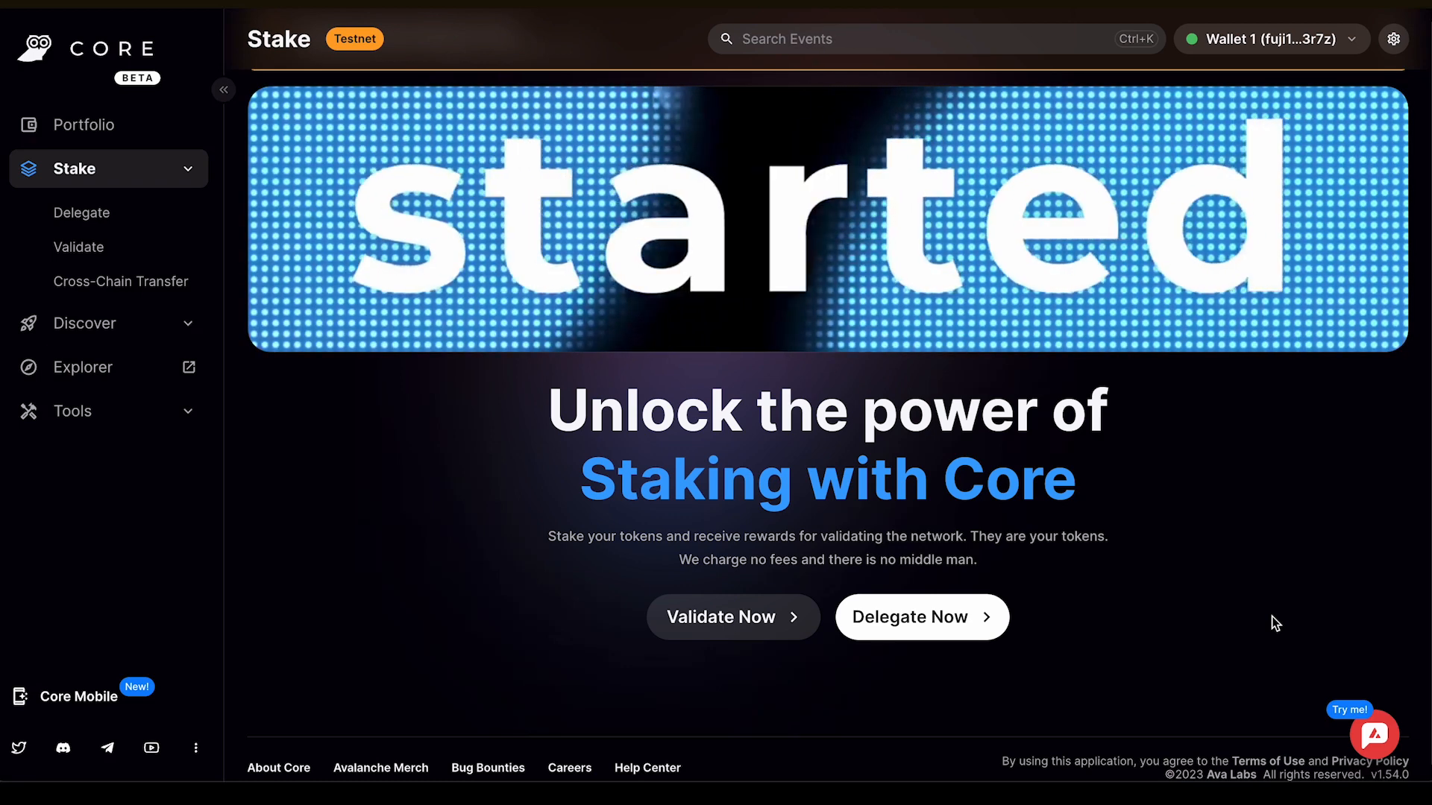
Check the wallet balance overview, then enter Validate and start a new validator setup
{"action": "left_click", "coordinate": [1270, 38]}
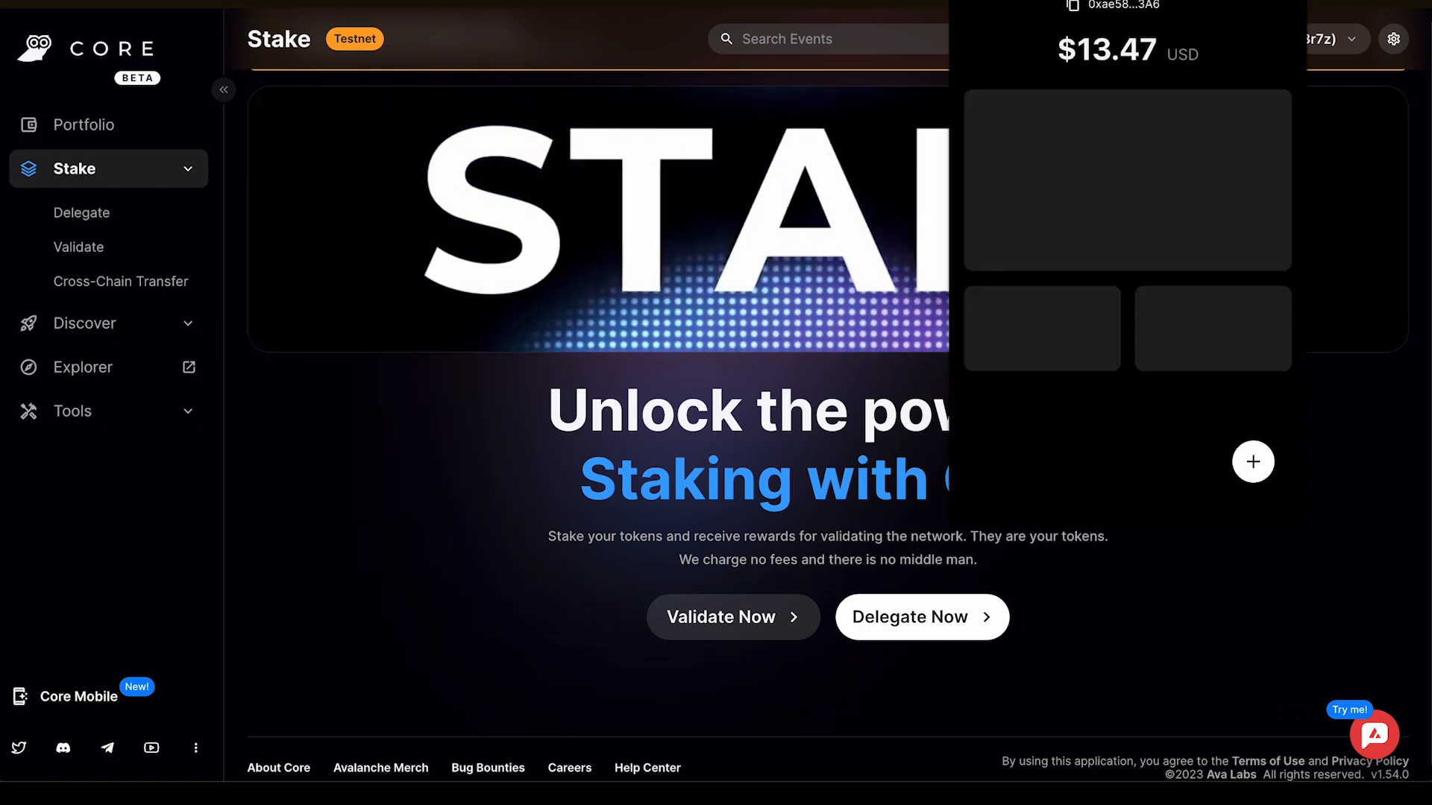
{"action": "left_click", "coordinate": [356, 479]}
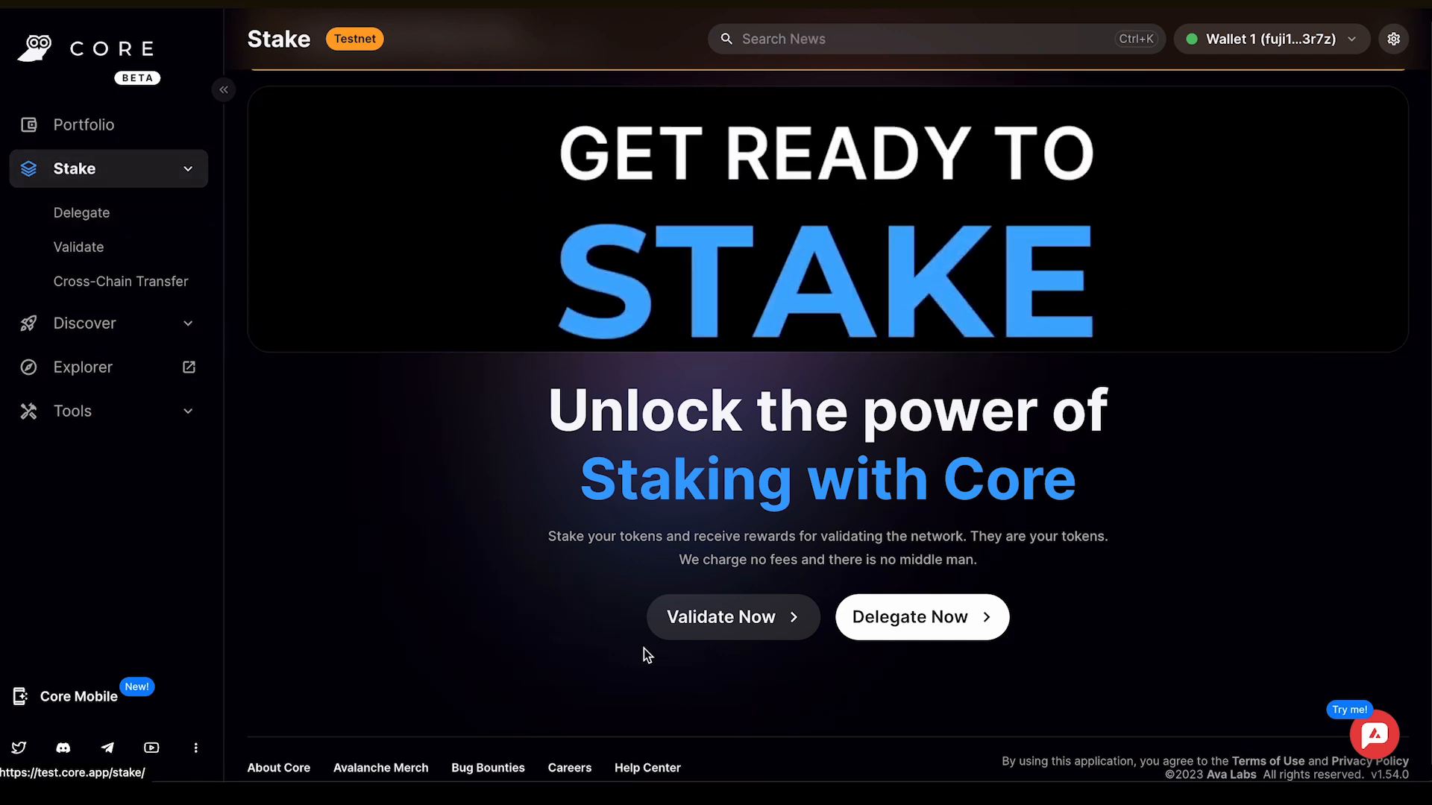
{"action": "left_click", "coordinate": [732, 616]}
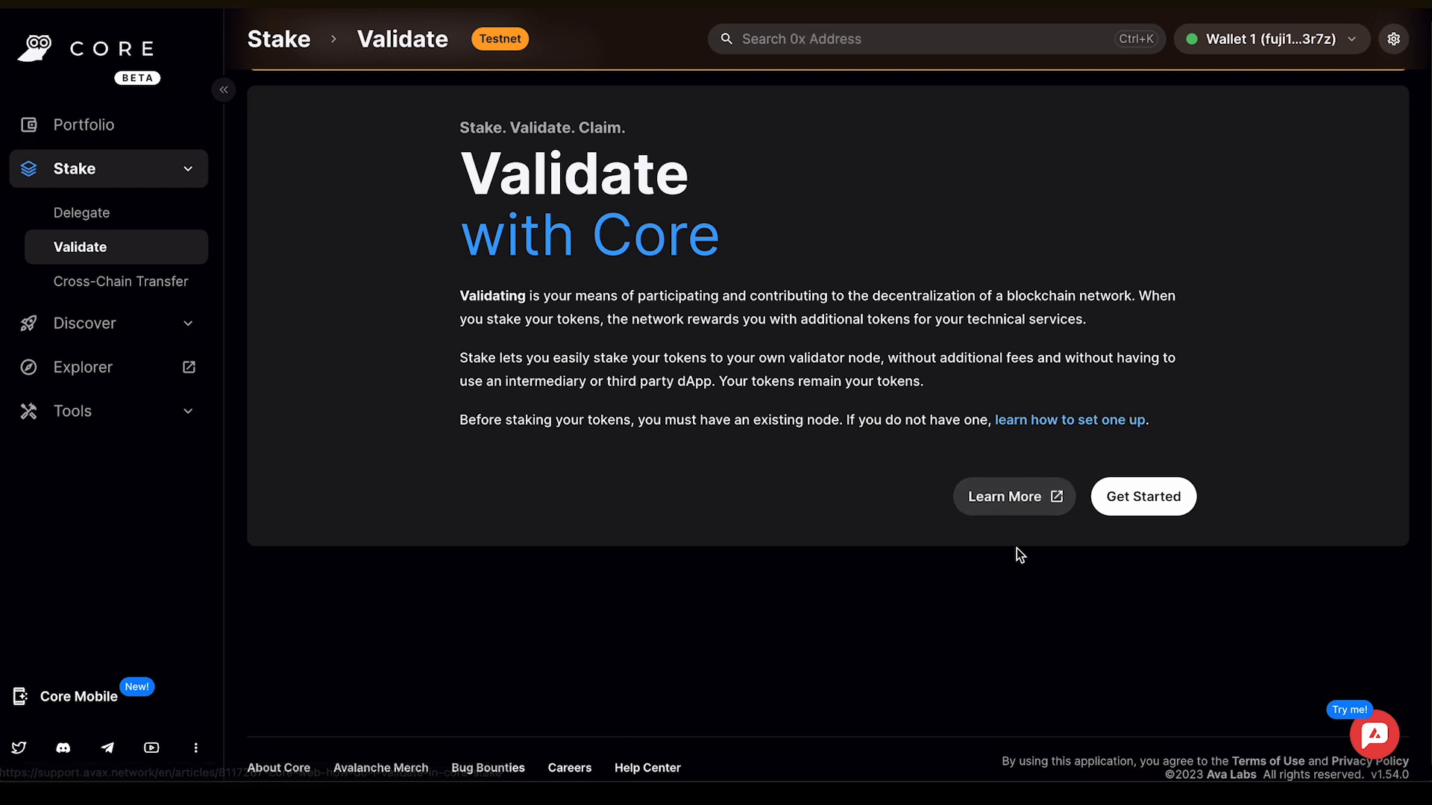
{"action": "left_click", "coordinate": [1141, 496]}
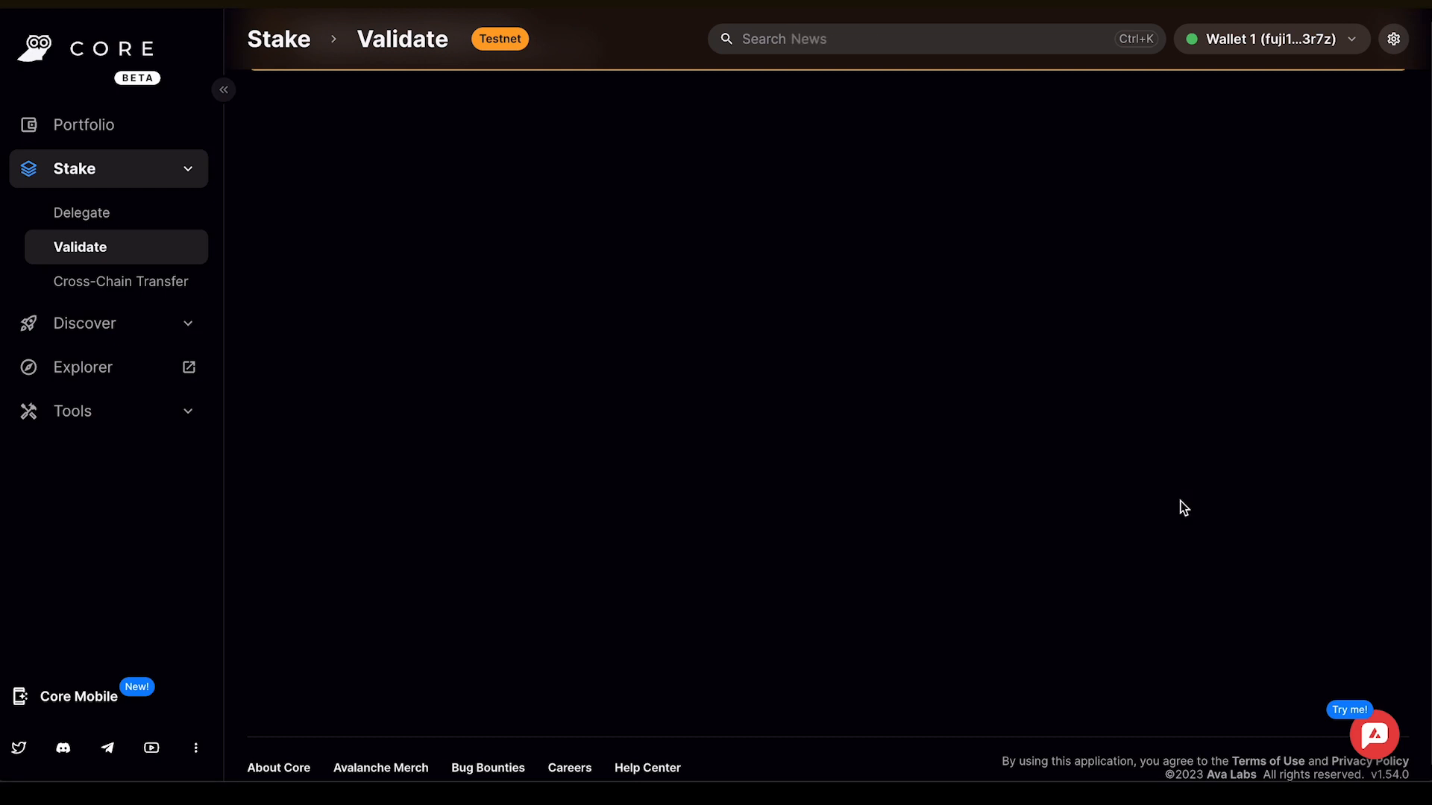
Confirm Testnet Mode is on in settings and reach the Choose Staking Amount step
{"action": "left_click", "coordinate": [79, 246]}
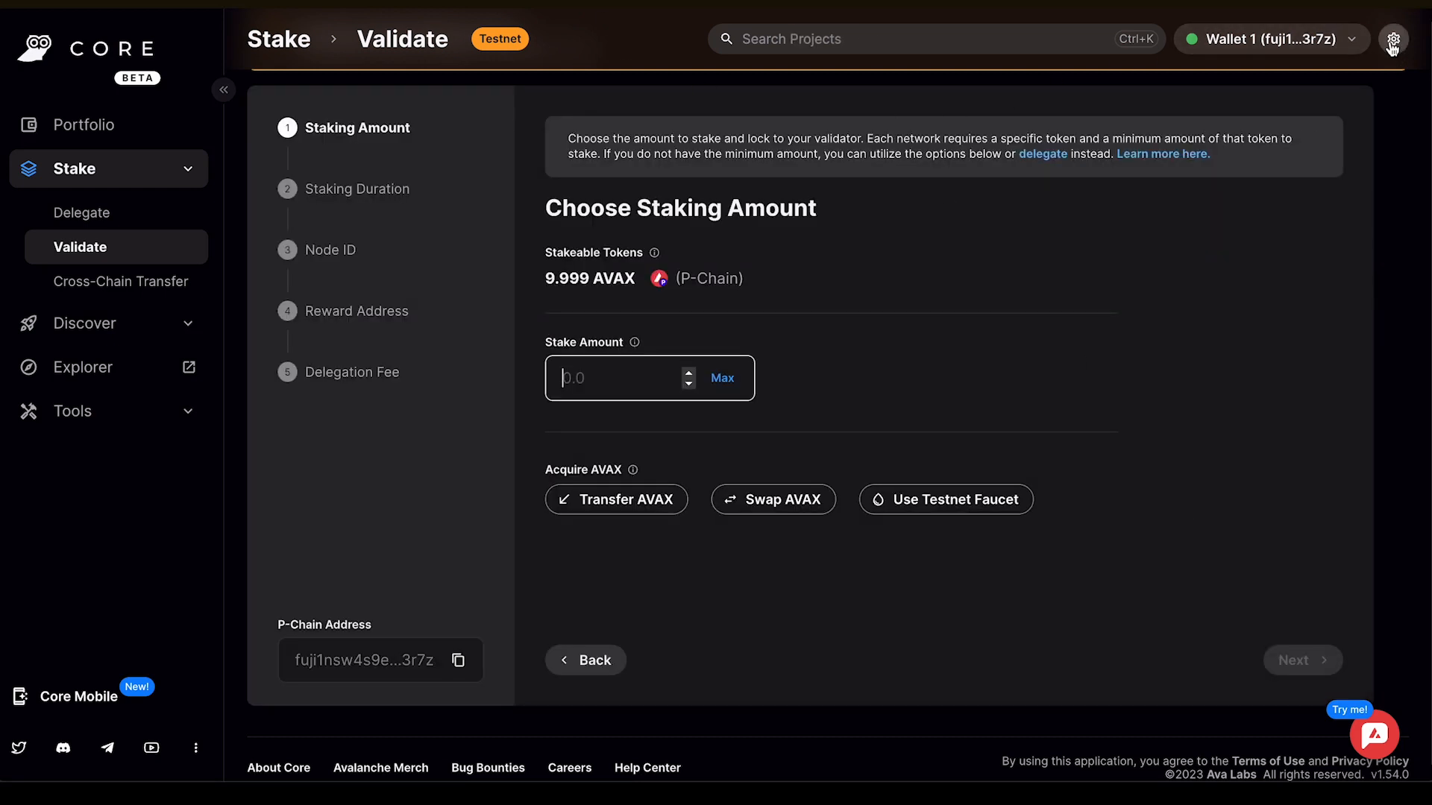
{"action": "left_click", "coordinate": [1392, 39]}
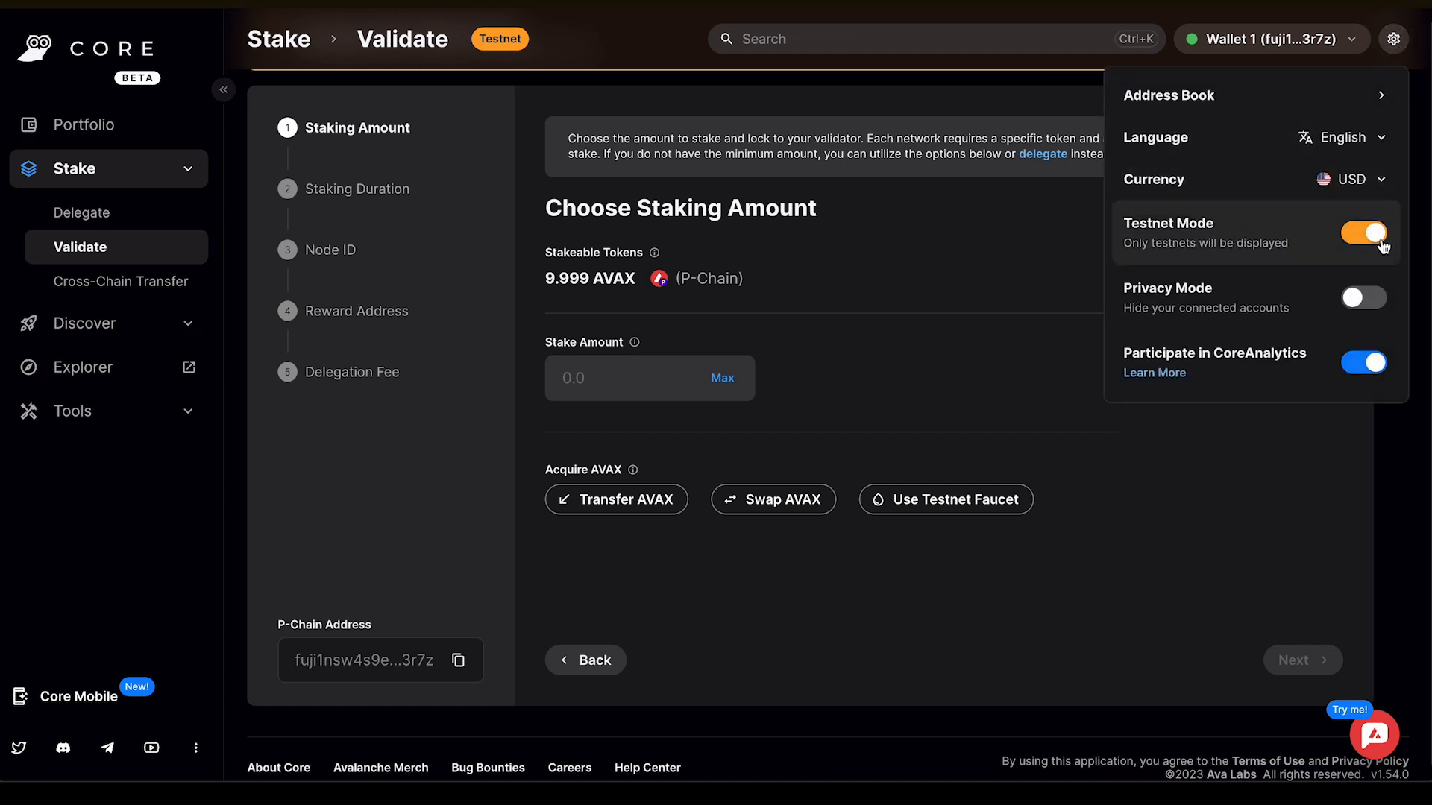
{"action": "left_click", "coordinate": [913, 310]}
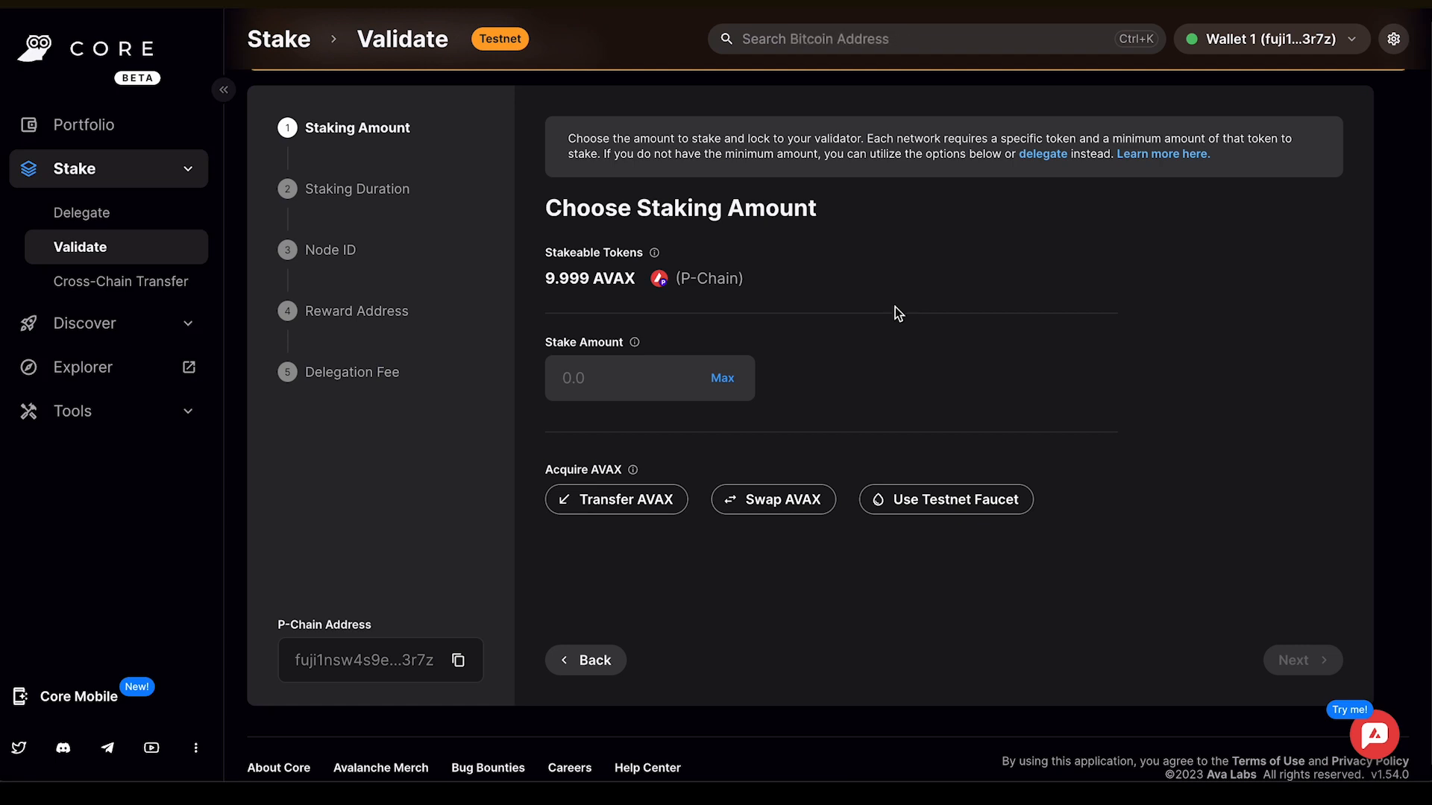
Stake the Max 9.999 AVAX balance and advance to Choose Staking Duration
{"action": "left_click", "coordinate": [722, 378]}
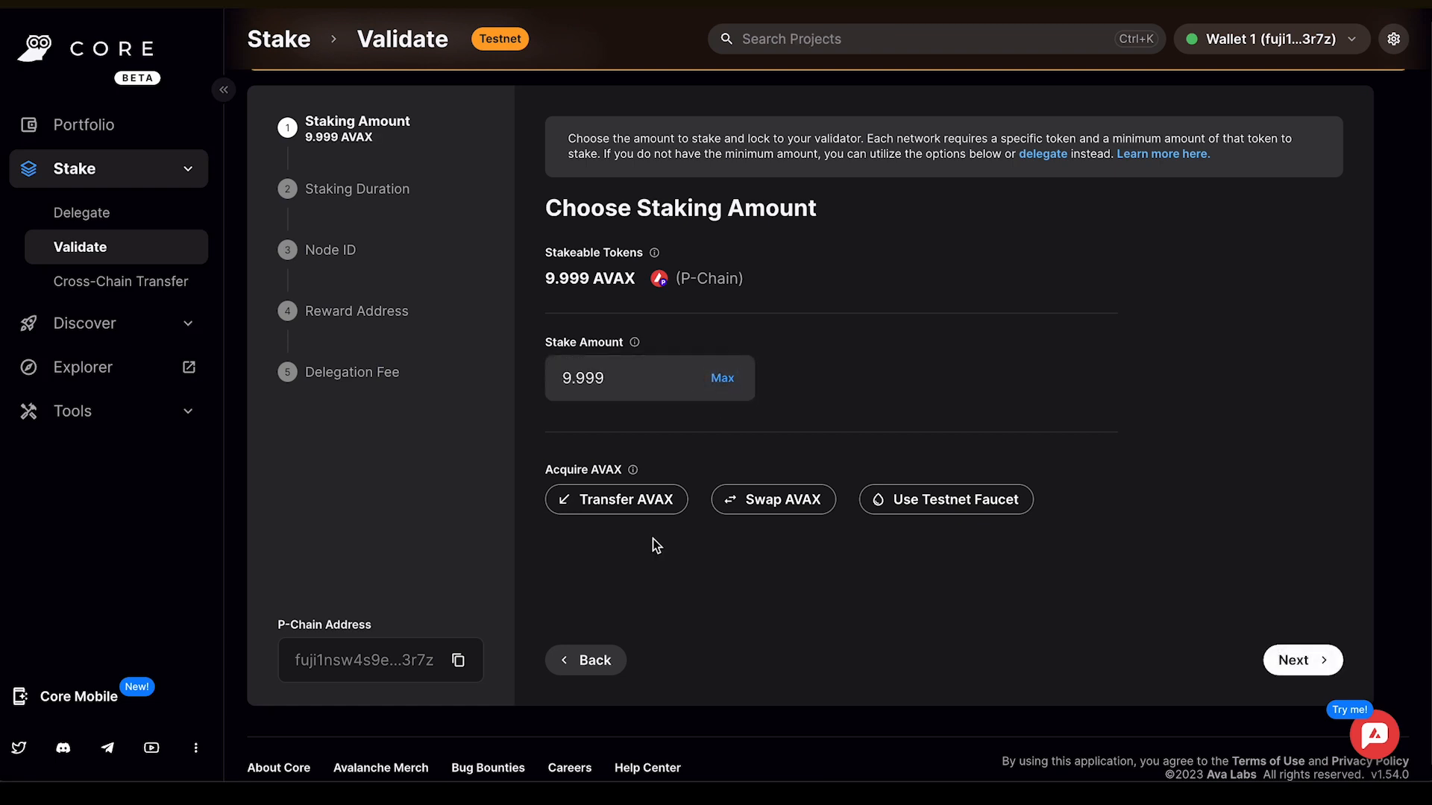
{"action": "mouse_move", "coordinate": [632, 470]}
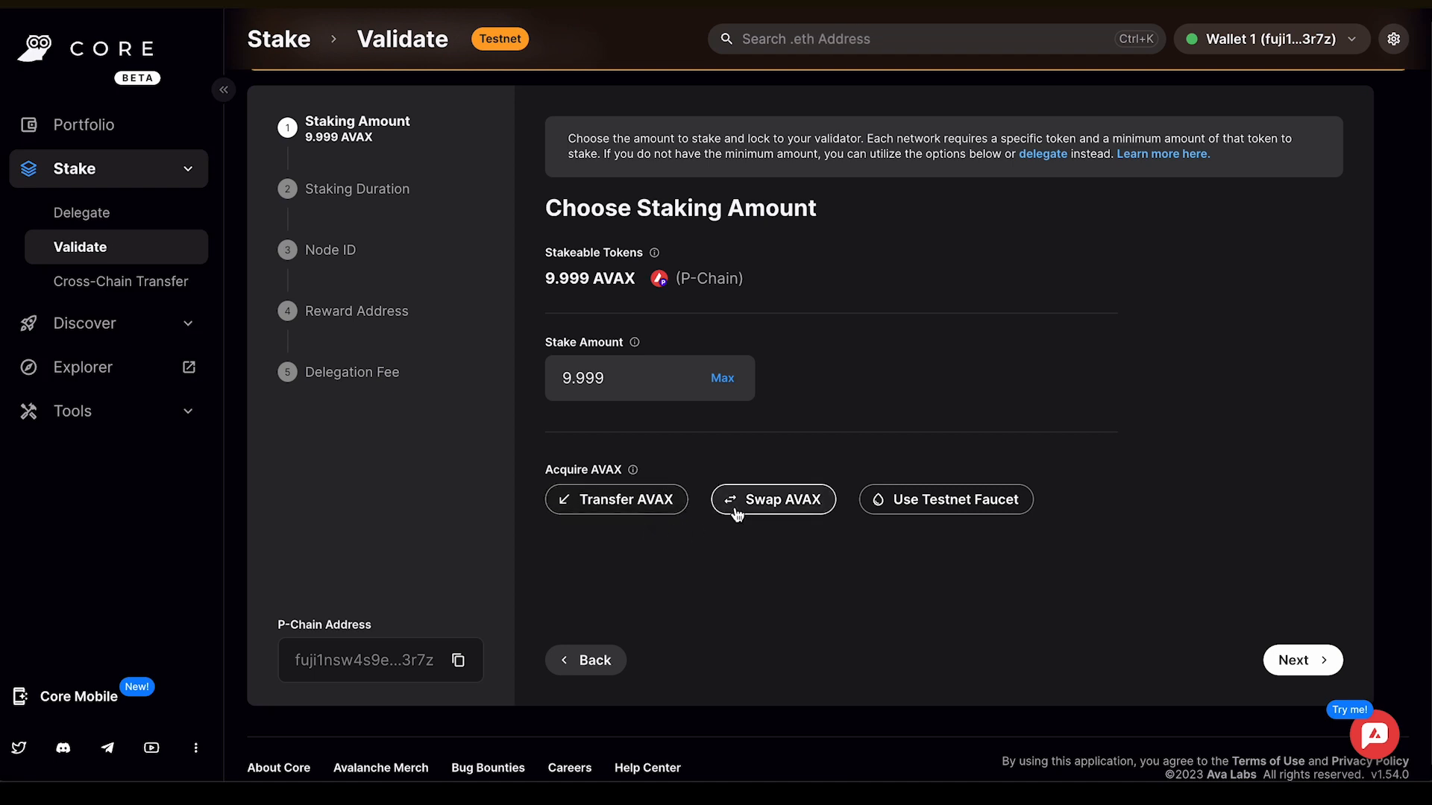
{"action": "mouse_move", "coordinate": [945, 499]}
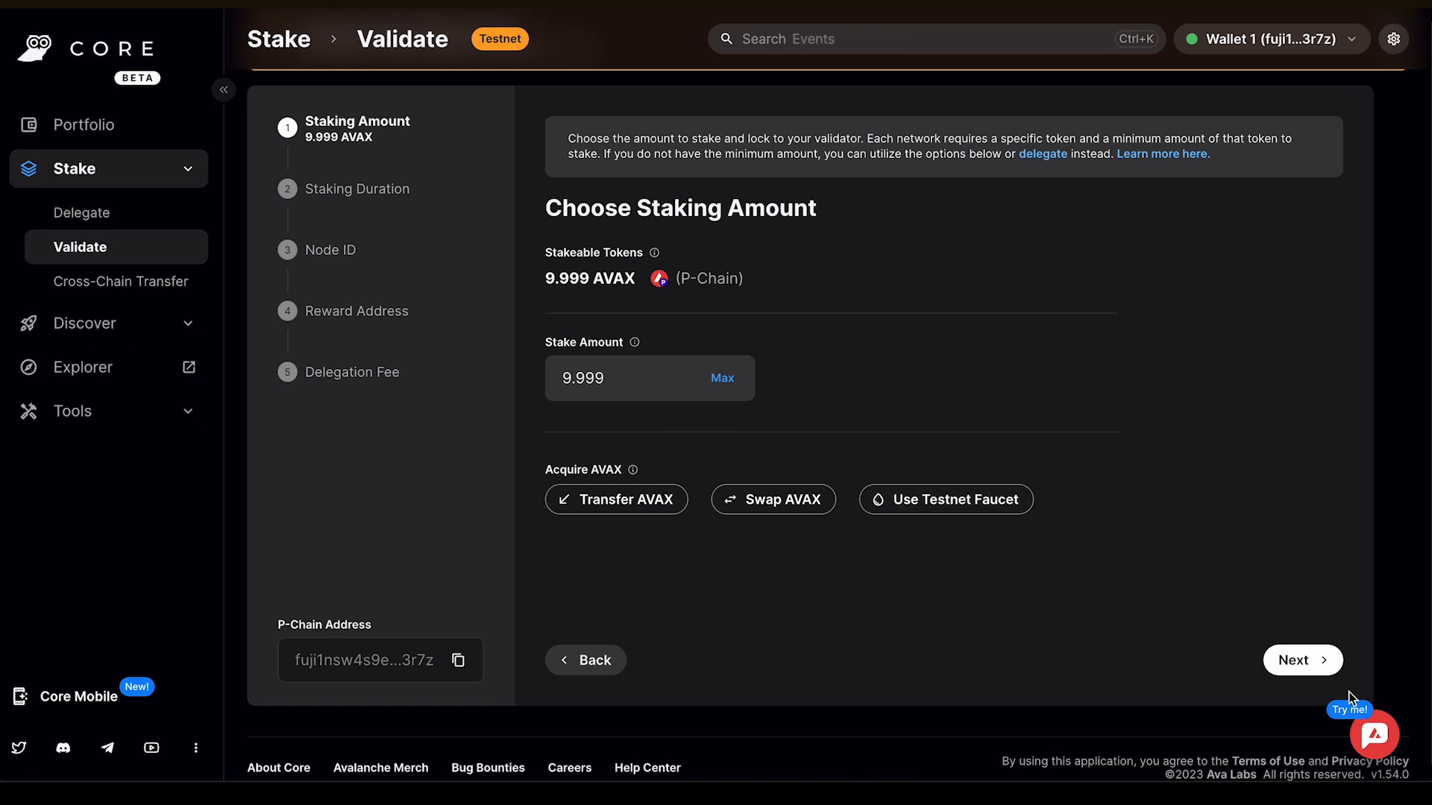
{"action": "left_click", "coordinate": [1302, 659]}
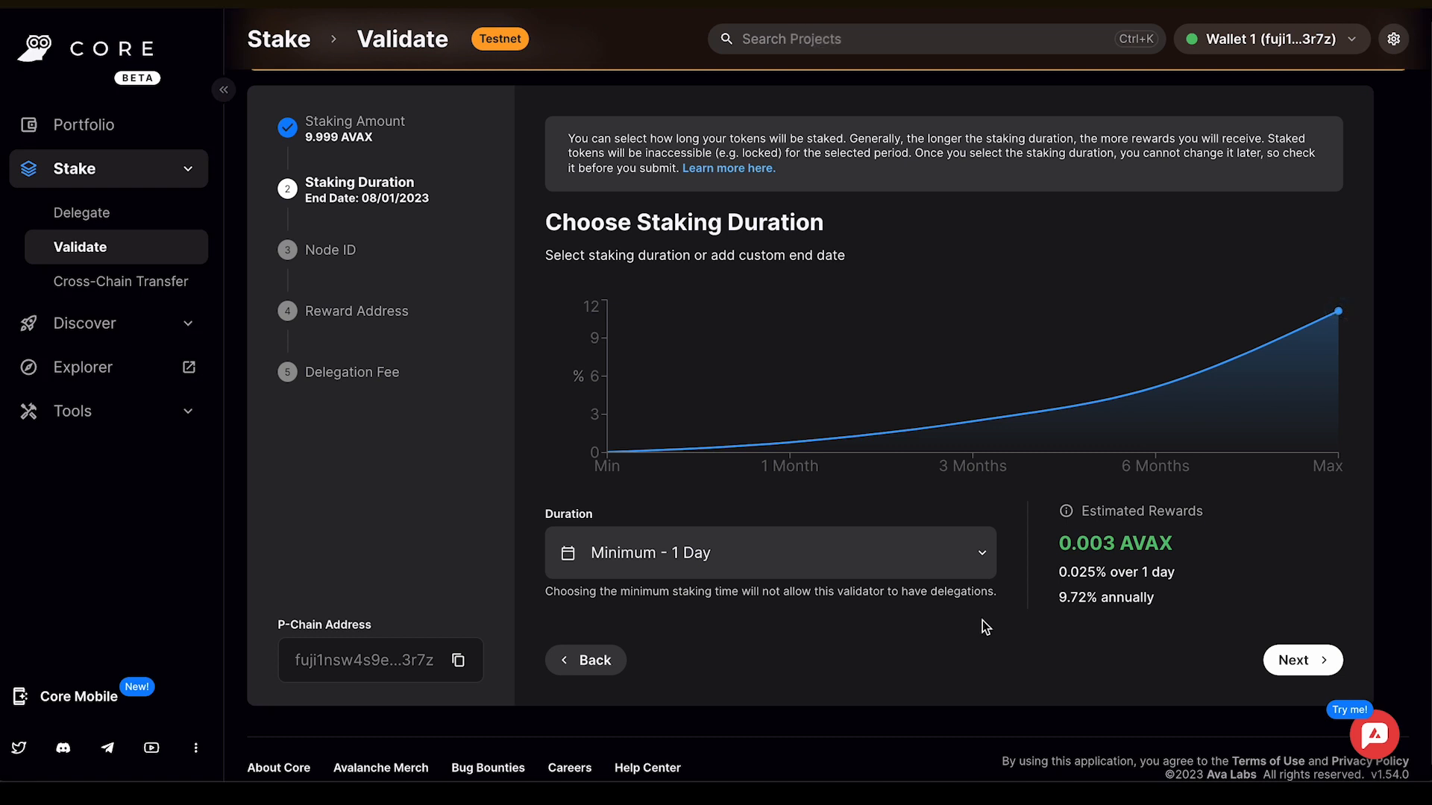
{"action": "mouse_move", "coordinate": [538, 482]}
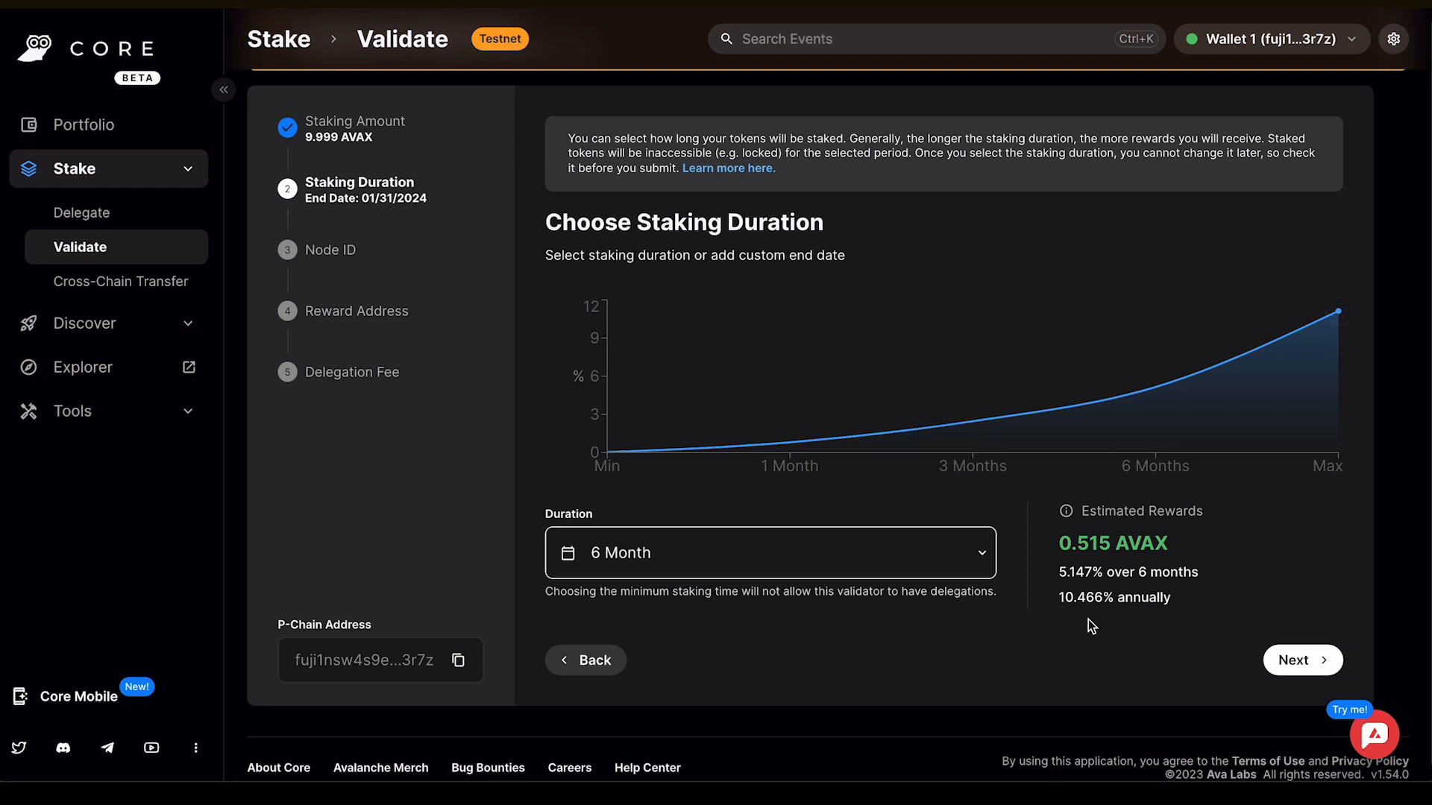
Confirm the 6-month duration ending 01/31/2024 and advance to Enter Node ID
{"action": "left_click", "coordinate": [1301, 661]}
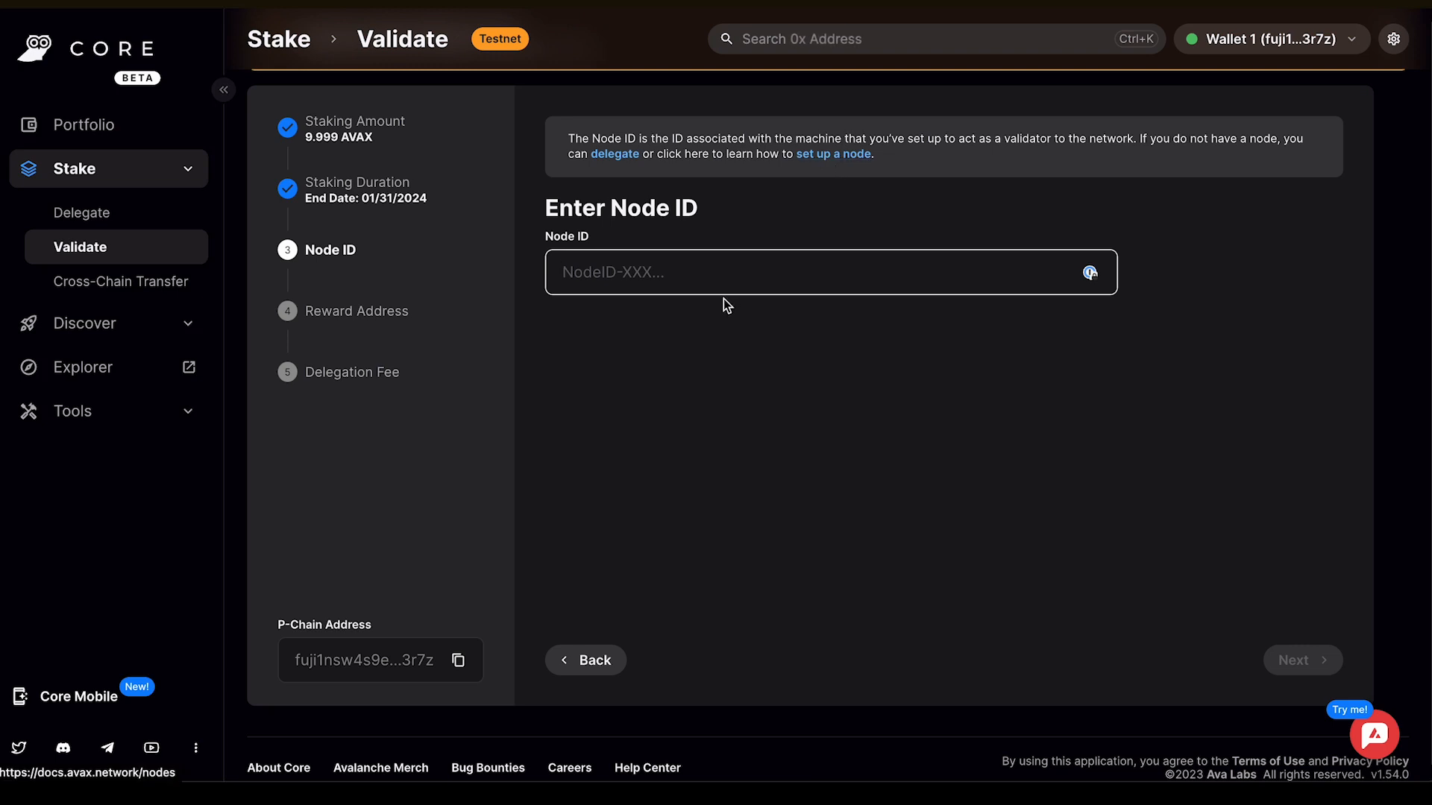
Enter NodeID-AMHuHymbS8fvZAMxkUTzXBCjACwAfiyTz and advance to Choose Rewards Address
{"action": "type", "text": "NodeID-AMHuHymbS8fvZAMxkUTzXBCjACwAfiyTz"}
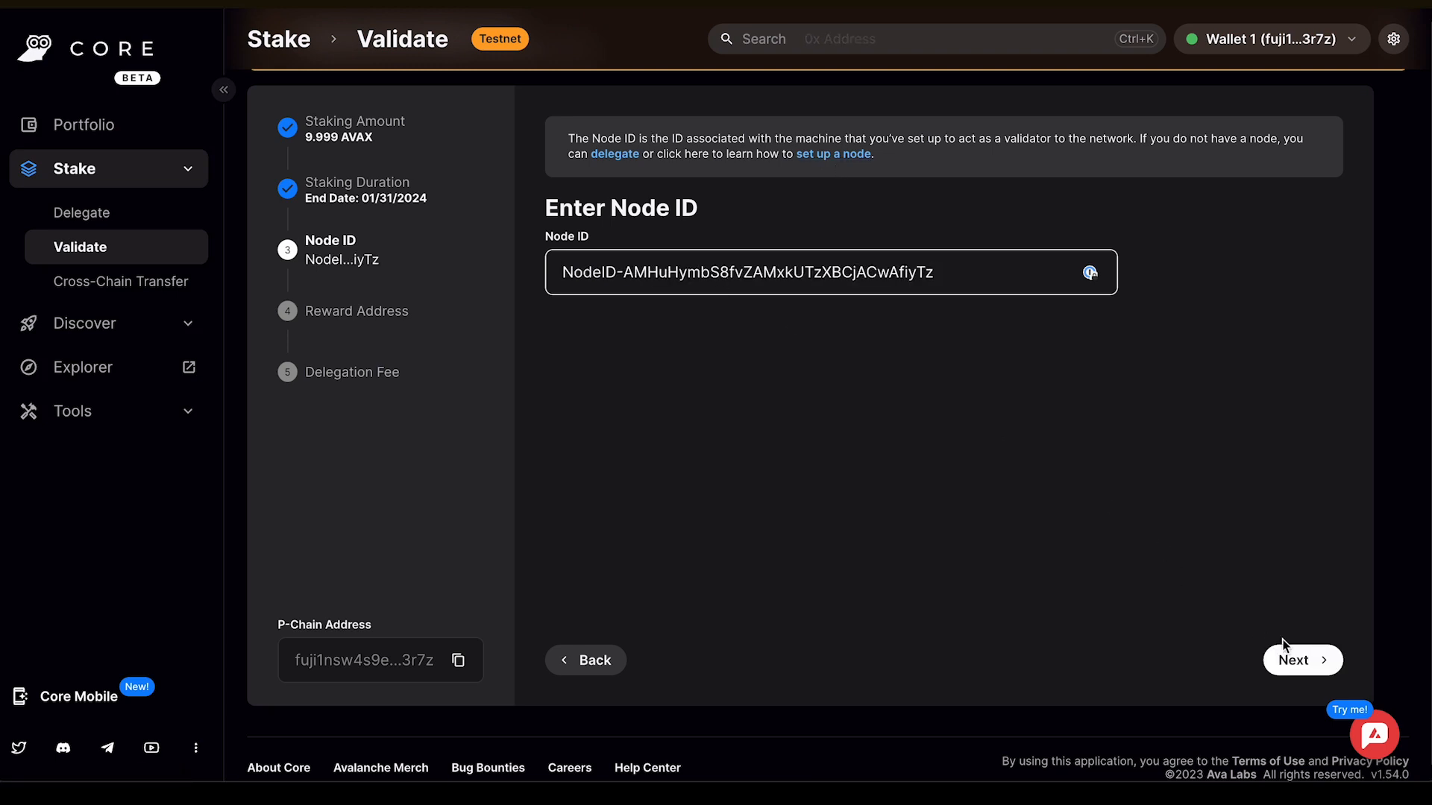
{"action": "left_click", "coordinate": [1302, 660]}
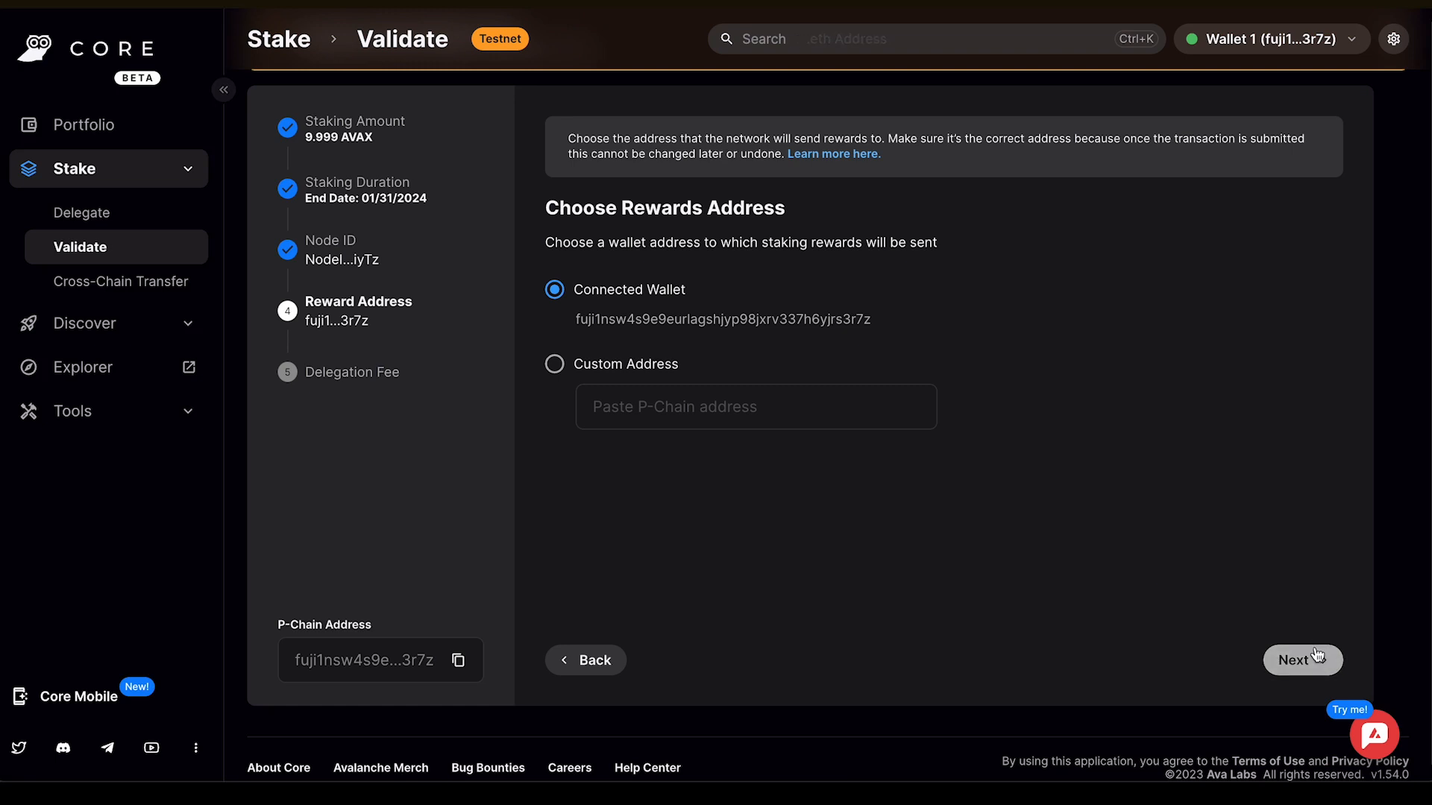
Keep Connected Wallet as the rewards address and advance to Enter Delegation Fee
{"action": "left_click", "coordinate": [1301, 660]}
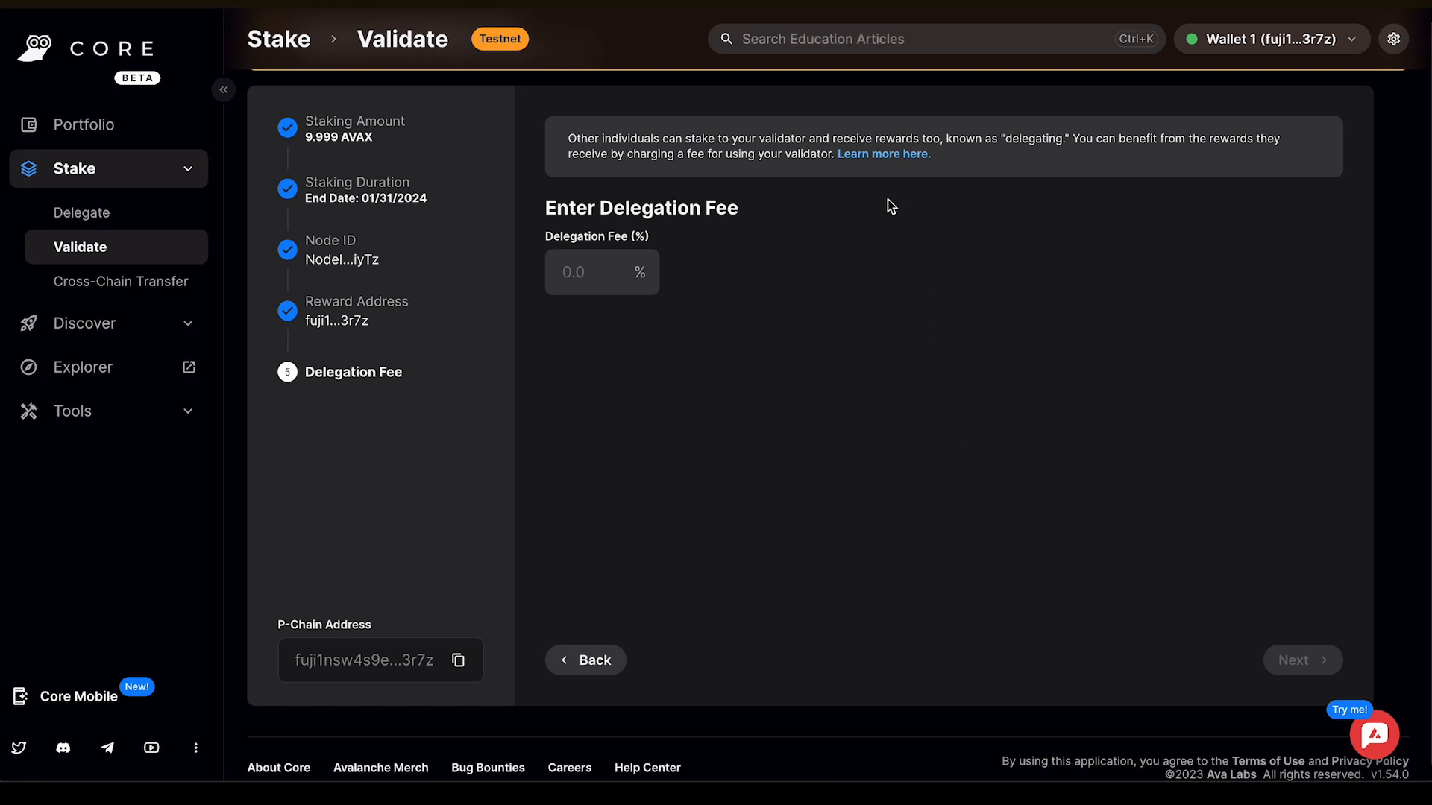
Set the delegation fee to 2% and advance to the validation Summary
{"action": "left_click", "coordinate": [594, 271]}
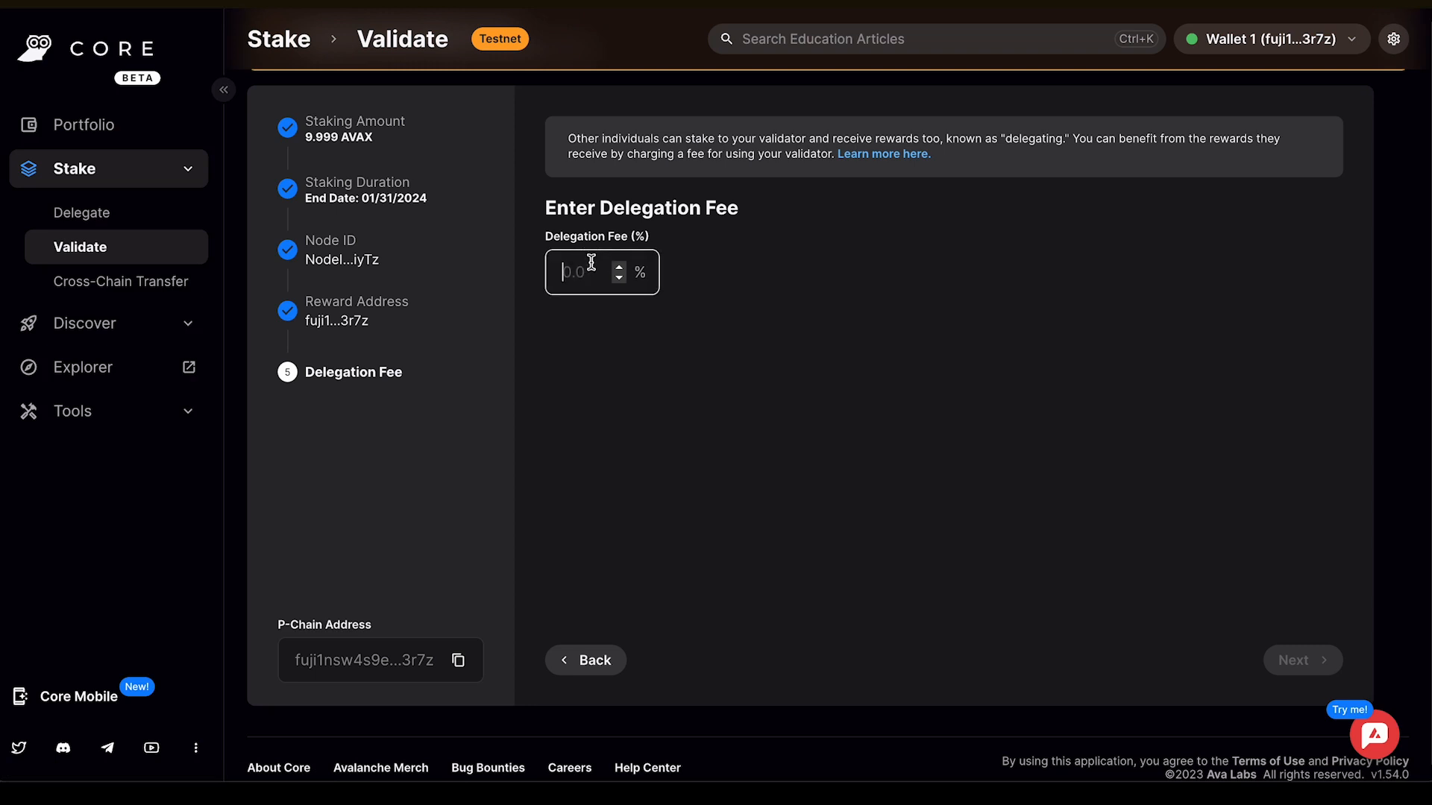
{"action": "type", "text": "2"}
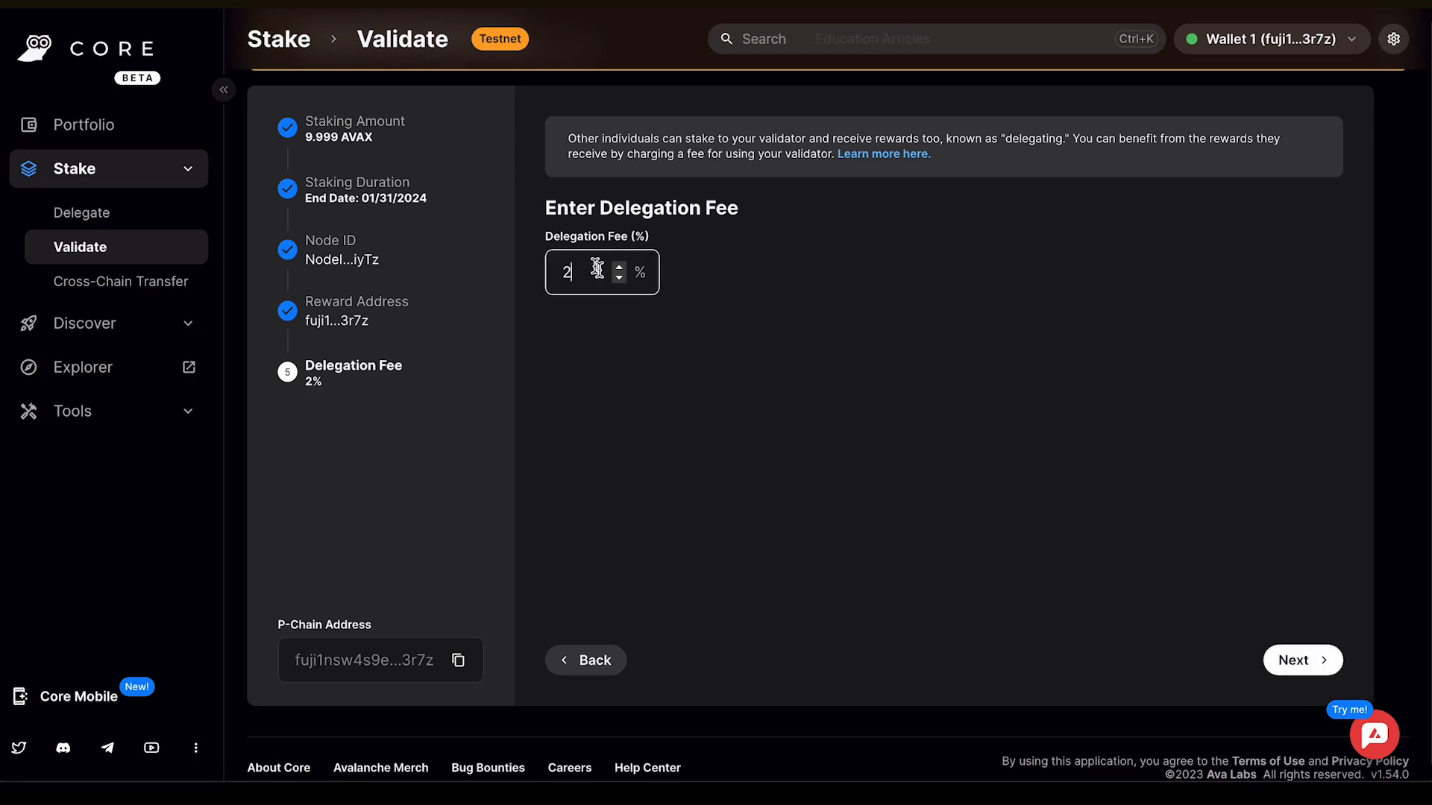
{"action": "left_click", "coordinate": [1300, 661]}
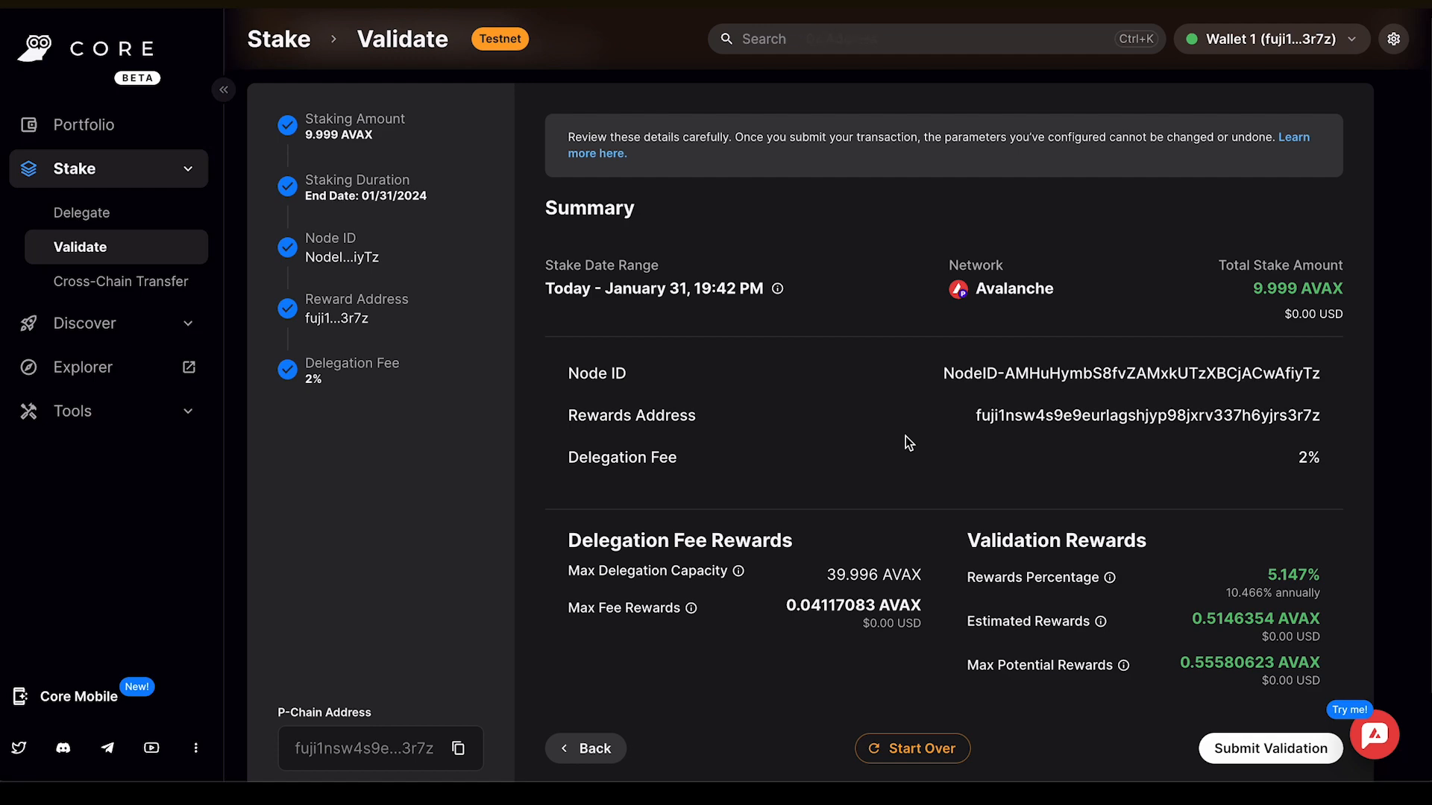
Review the Summary (9.999 AVAX, 2% fee) and submit the validation transaction
{"action": "scroll", "scroll_direction": "down", "scroll_amount": 3}
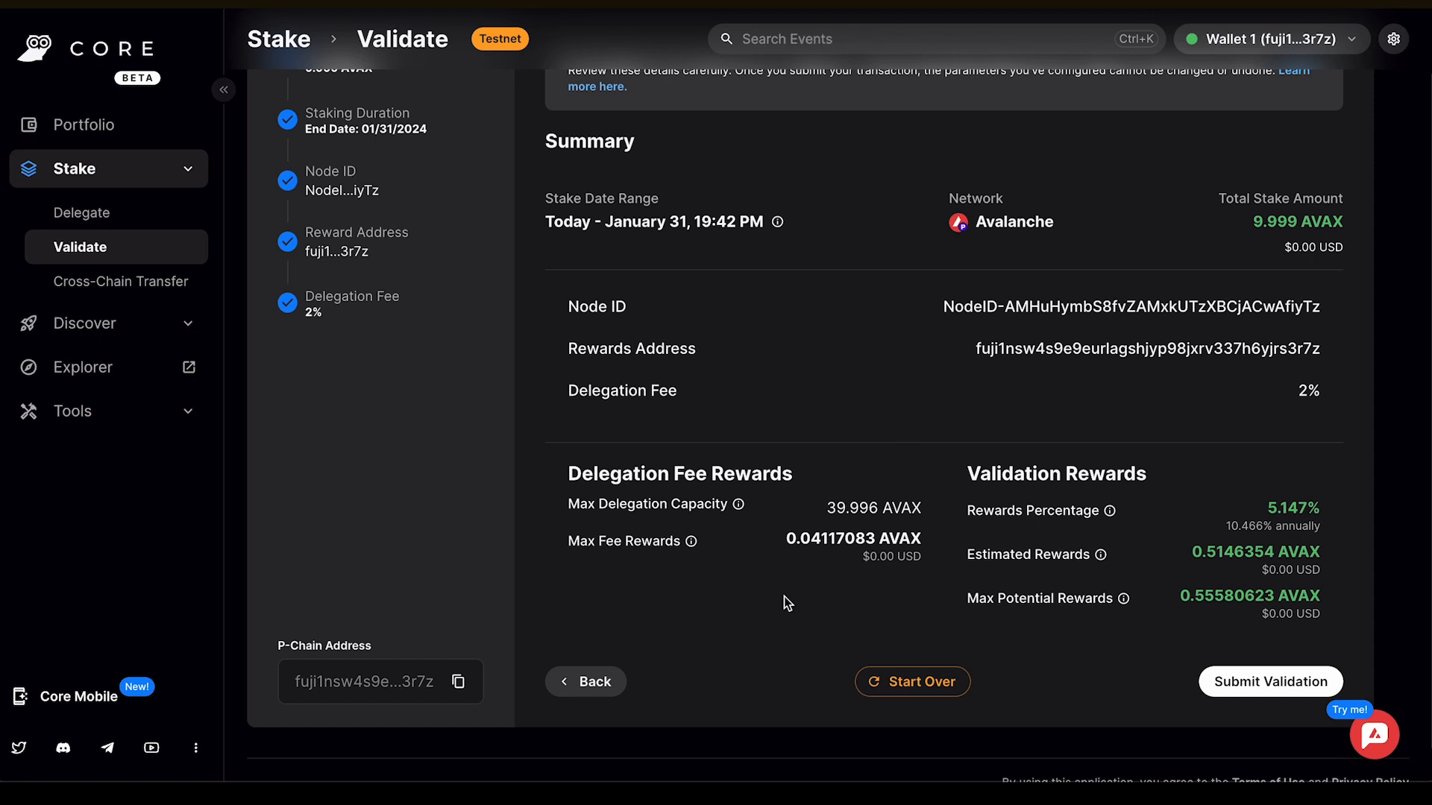
{"action": "mouse_move", "coordinate": [1179, 534]}
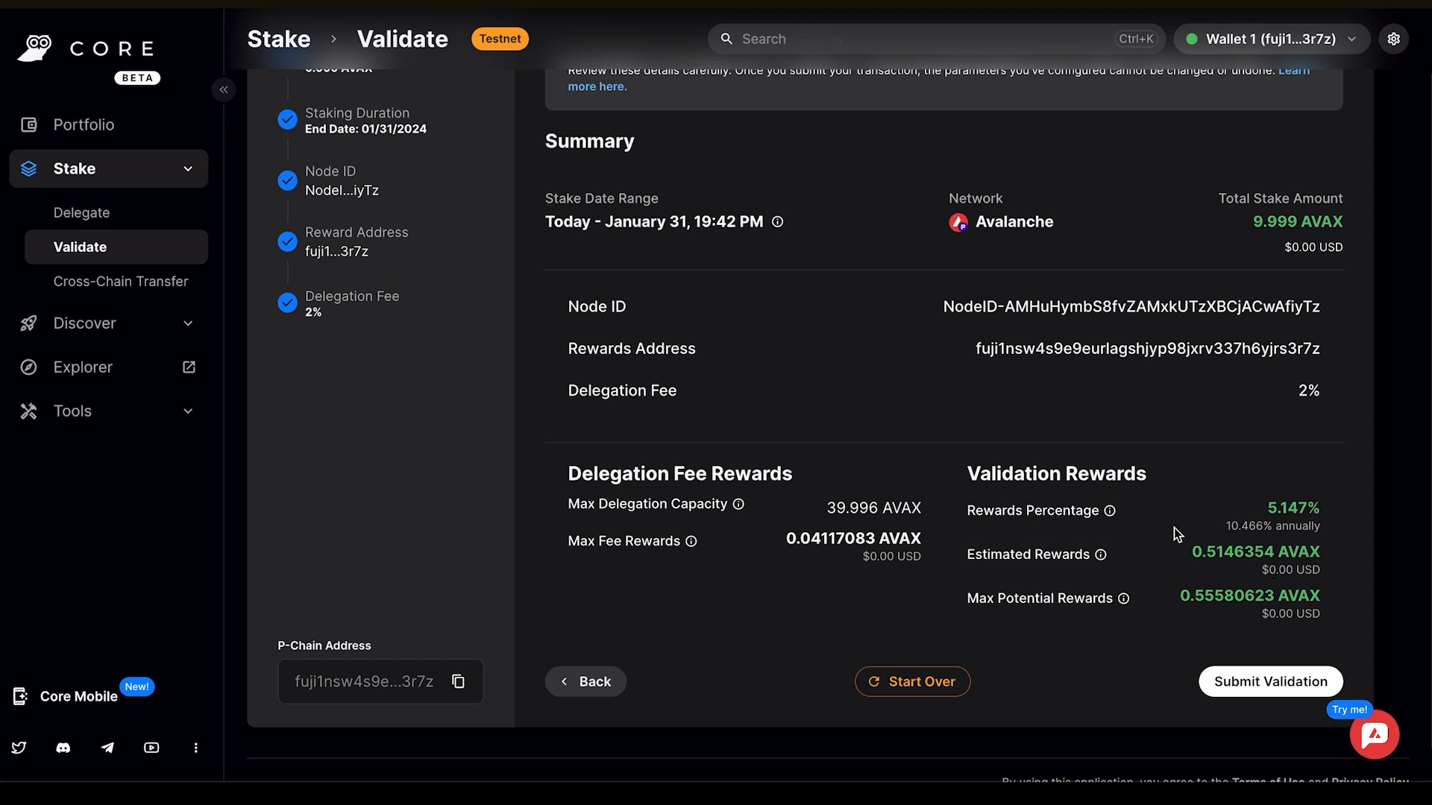
{"action": "mouse_move", "coordinate": [1341, 512]}
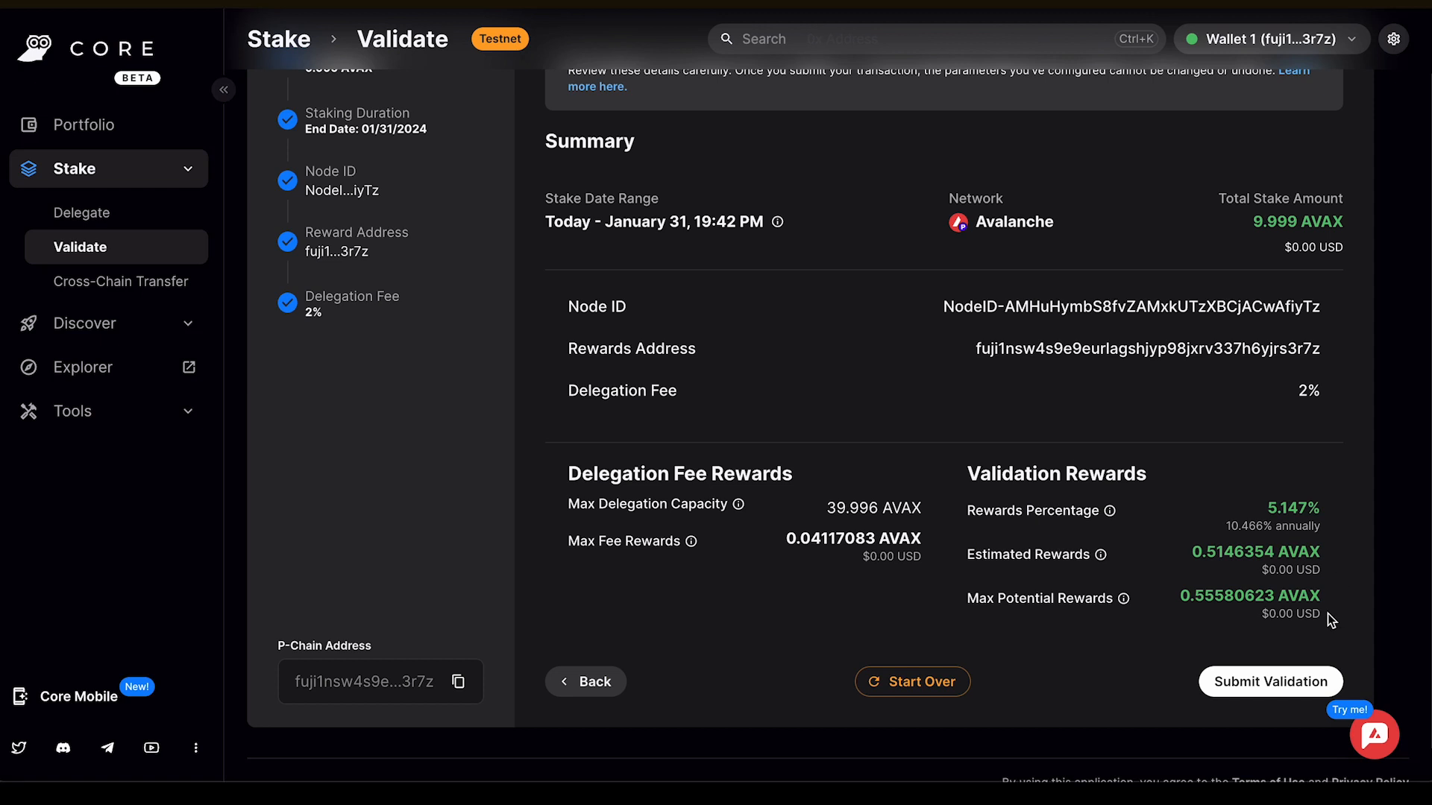
{"action": "left_click", "coordinate": [1269, 682]}
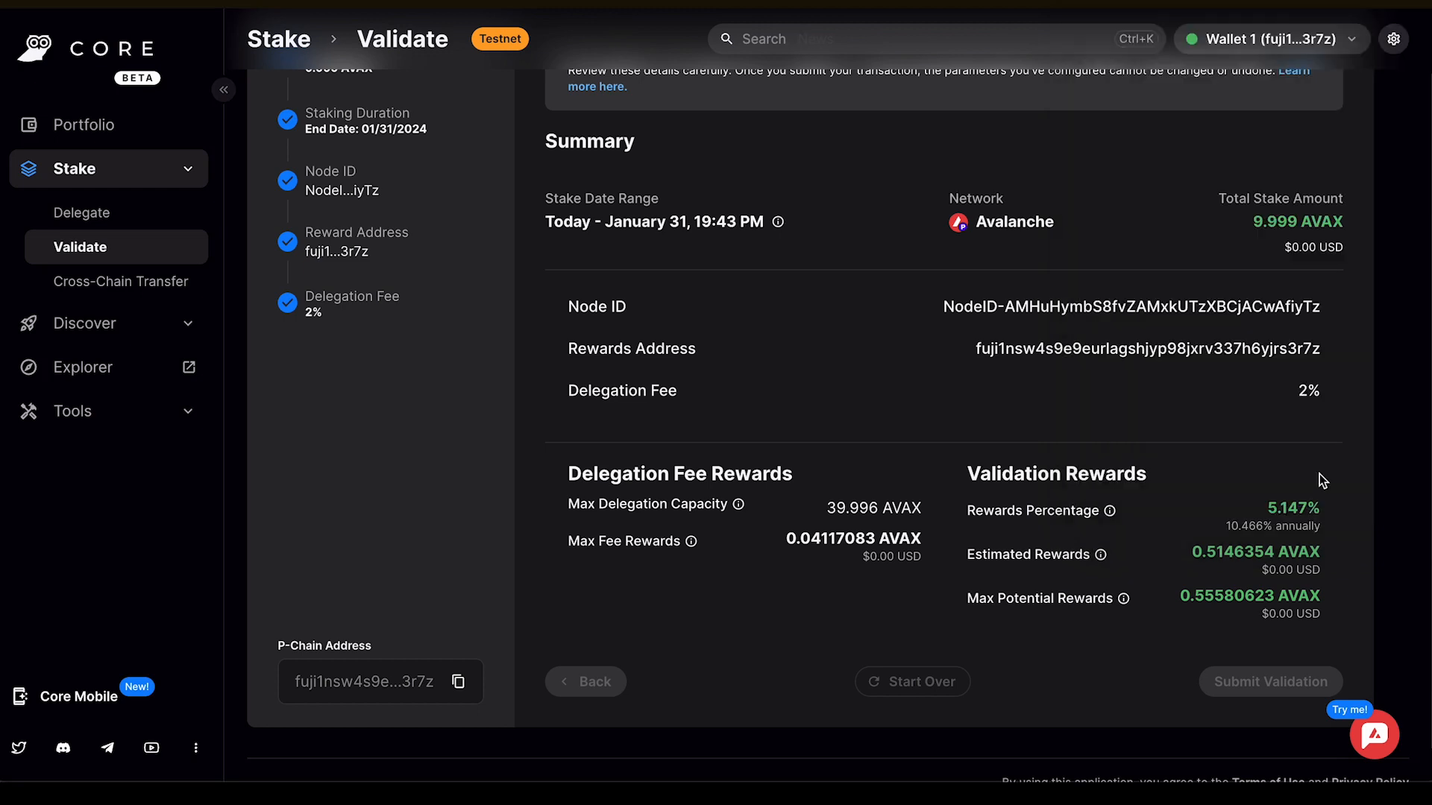
Approve the transaction and view its AddValidatorTx for 9.999 AVAX in the Avalanche explorer
{"action": "left_click", "coordinate": [1271, 682]}
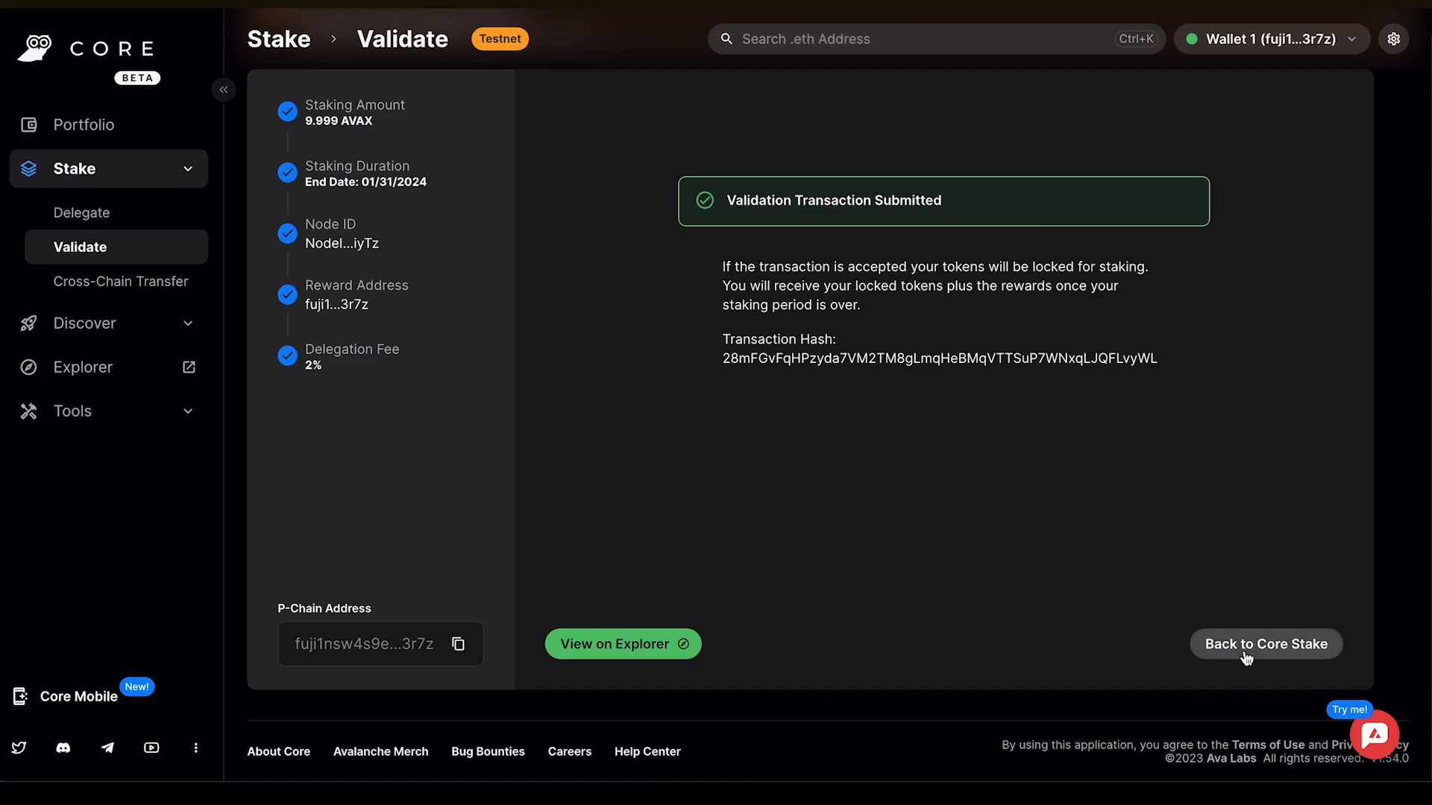
{"action": "left_click", "coordinate": [622, 644]}
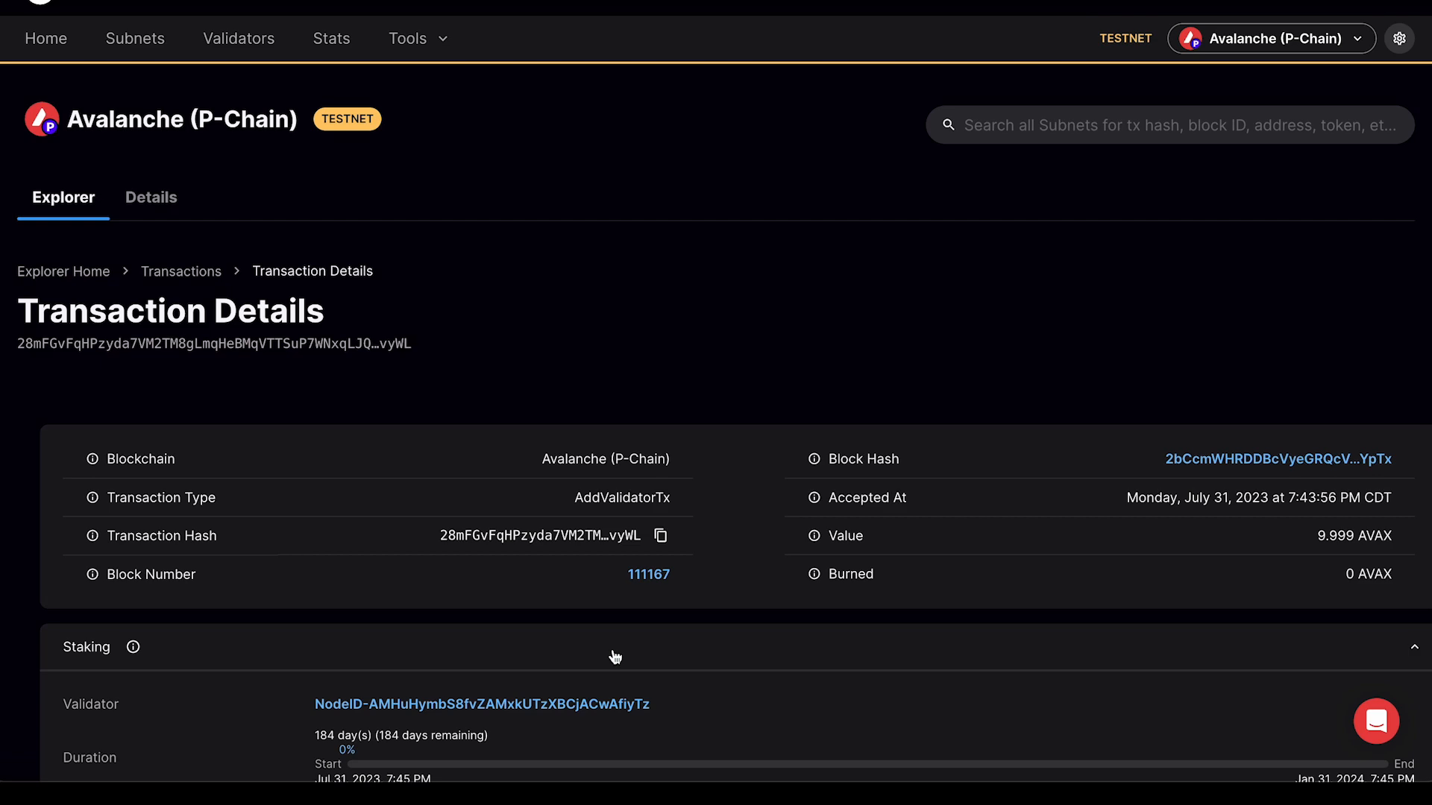
{"action": "scroll", "scroll_direction": "down", "scroll_amount": 3}
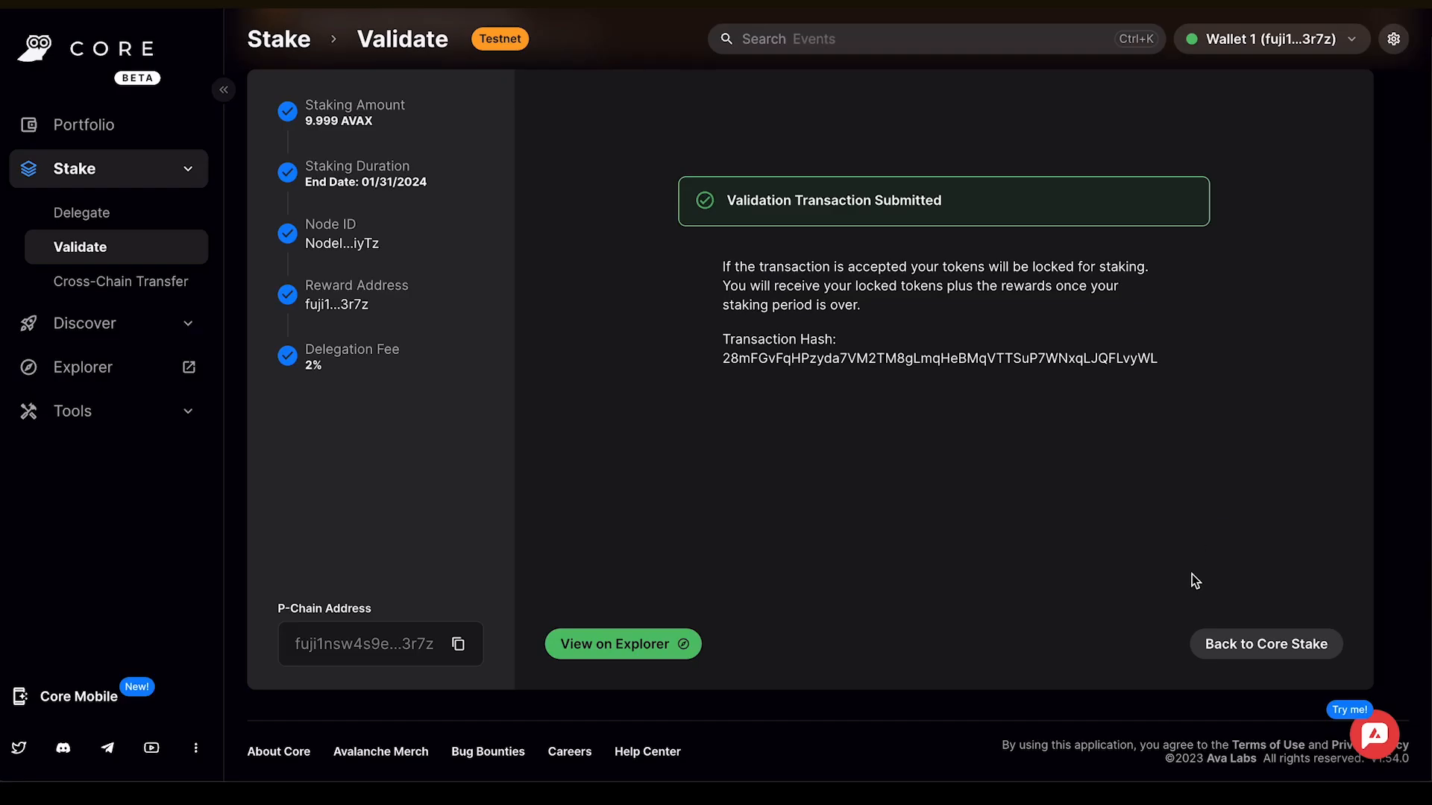
Go Back to Core Stake, landing on the Validate with Core welcome page
{"action": "left_click", "coordinate": [1266, 644]}
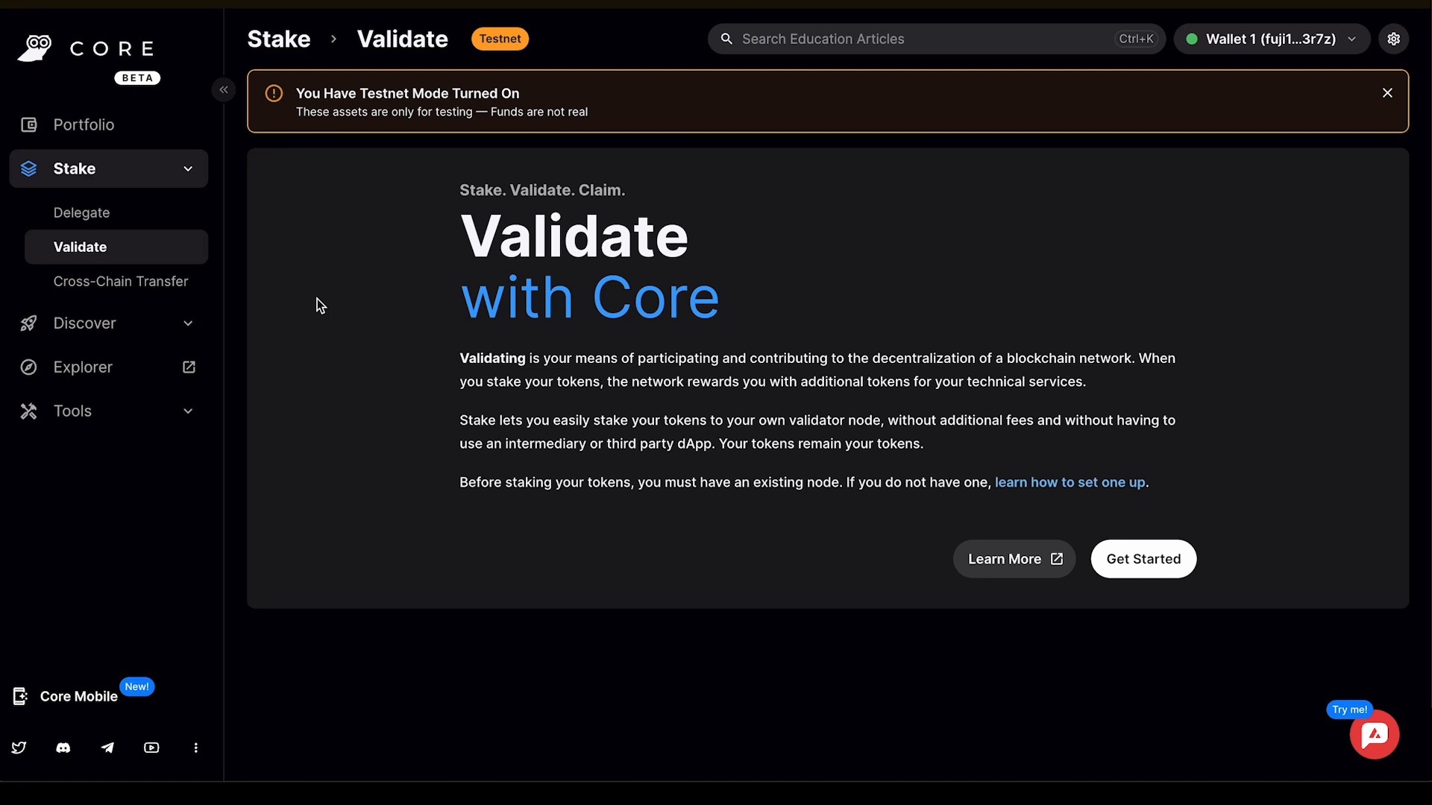
{"action": "left_click", "coordinate": [931, 39]}
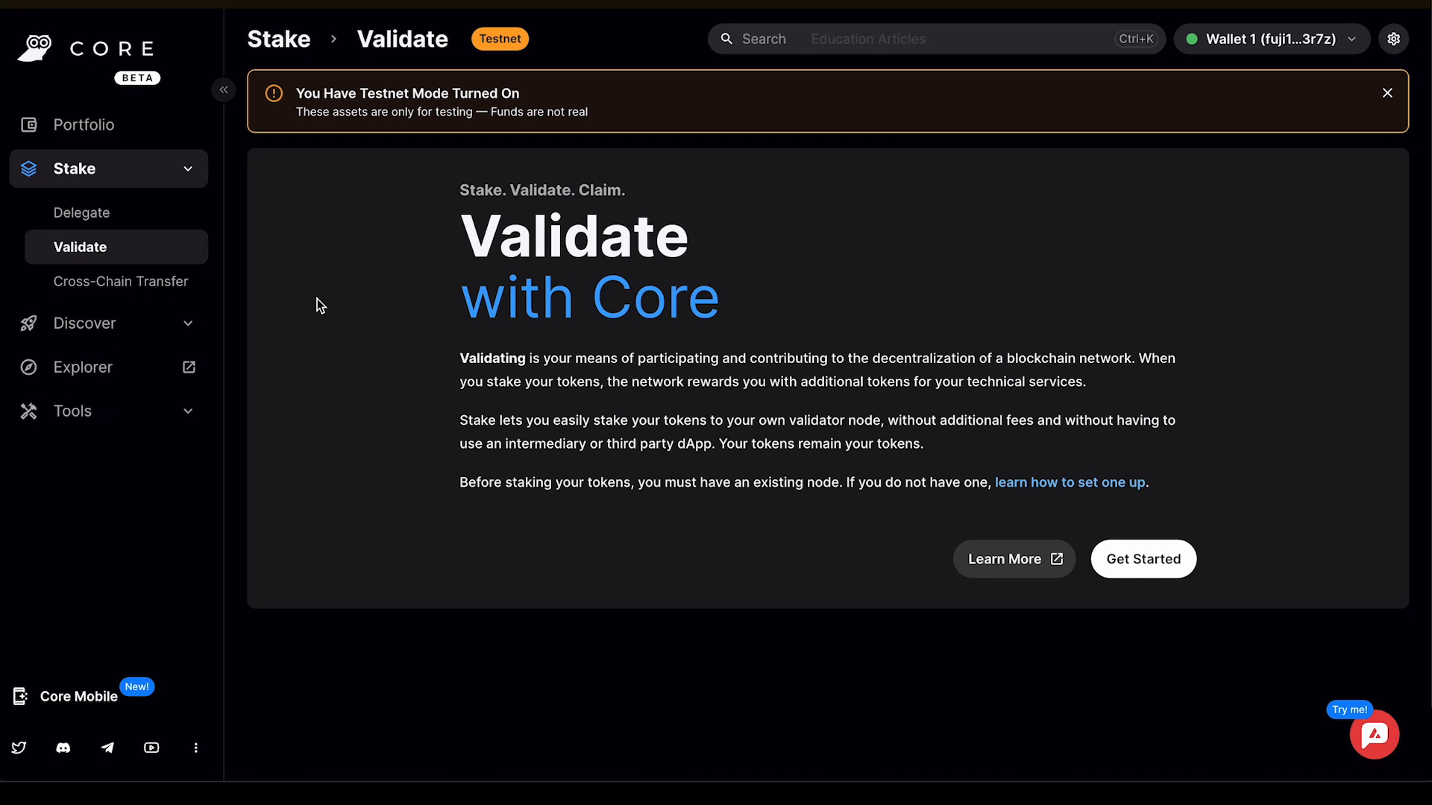